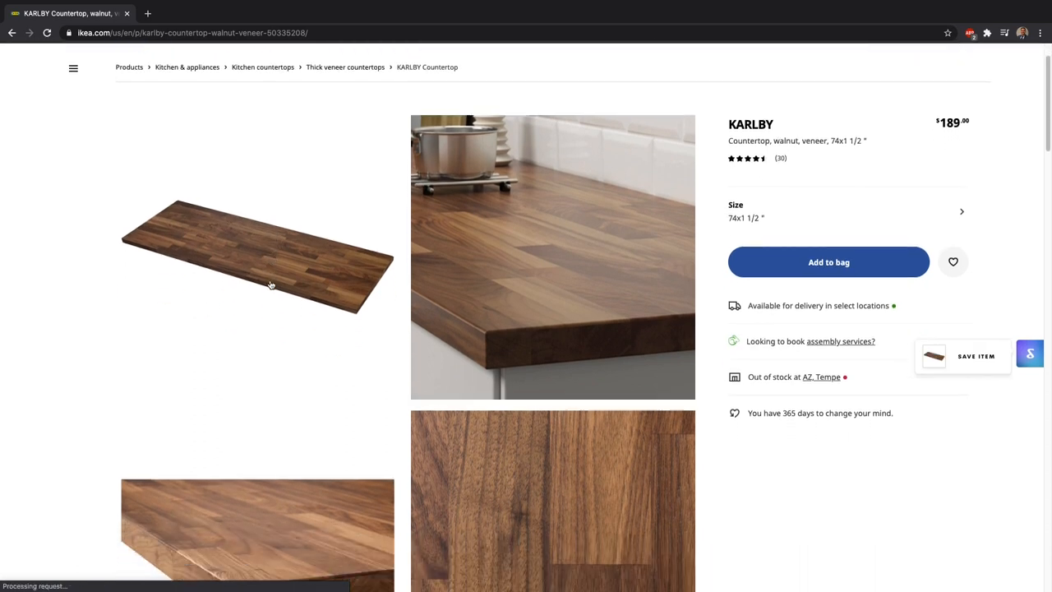
Enlarge the first KARLBY walnut countertop product photo in the full-screen gallery viewer
left_click(257, 256)
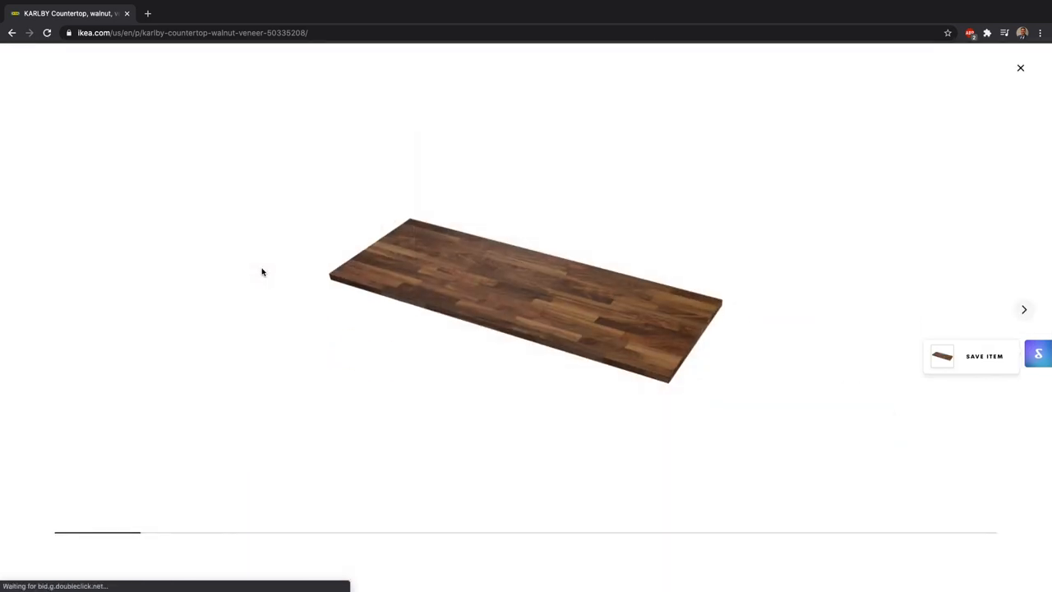